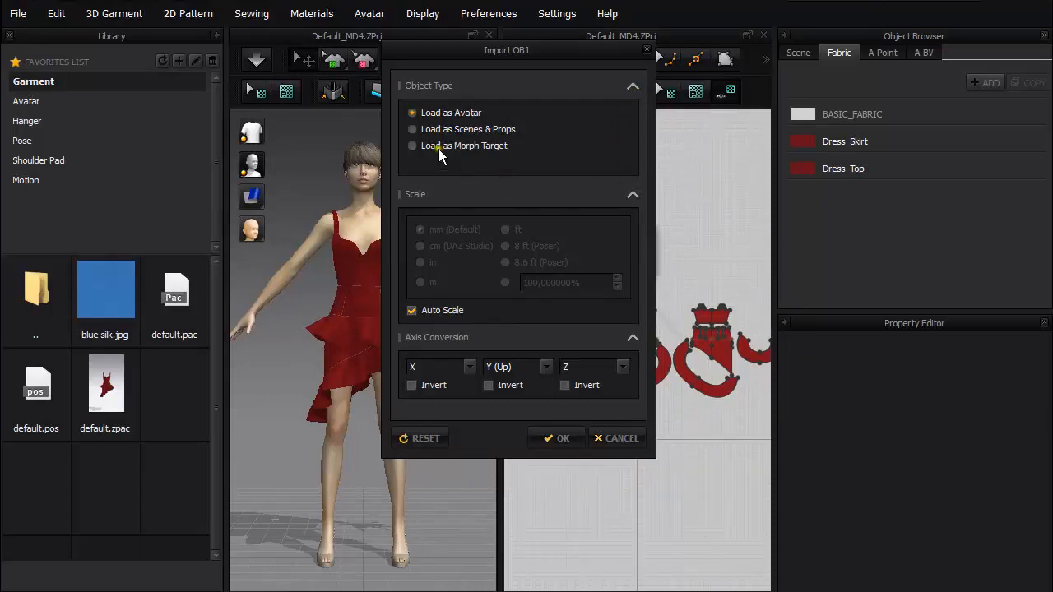
# - Import the MuscleMan OBJ as an avatar with Auto Scale enabled, replacing the dressed model
pyautogui.click(556, 438)
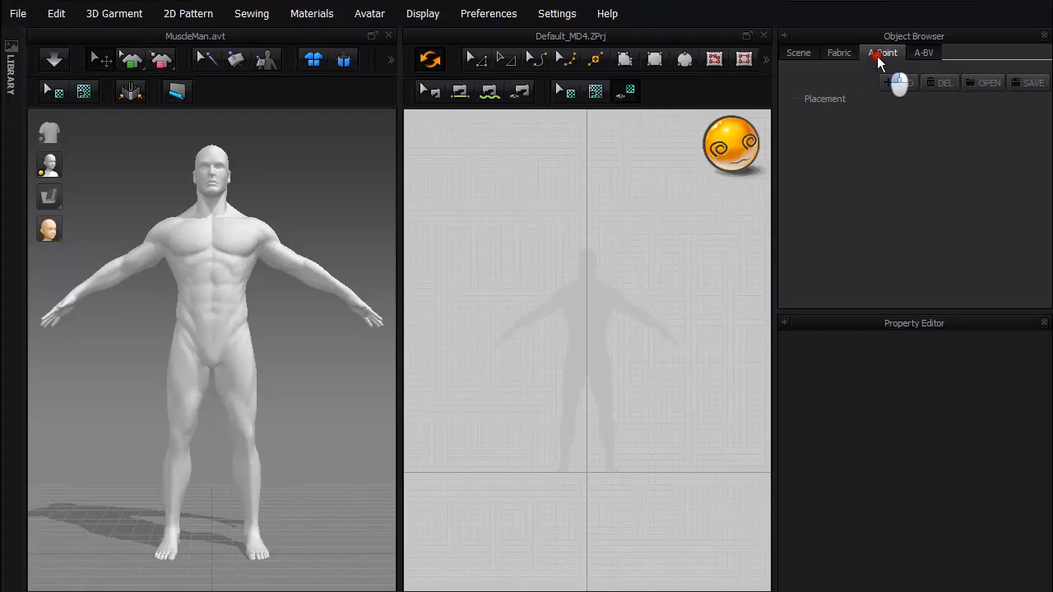
# - Create a bounding volume named Pan under the Board group in the A-BV tab
pyautogui.click(924, 51)
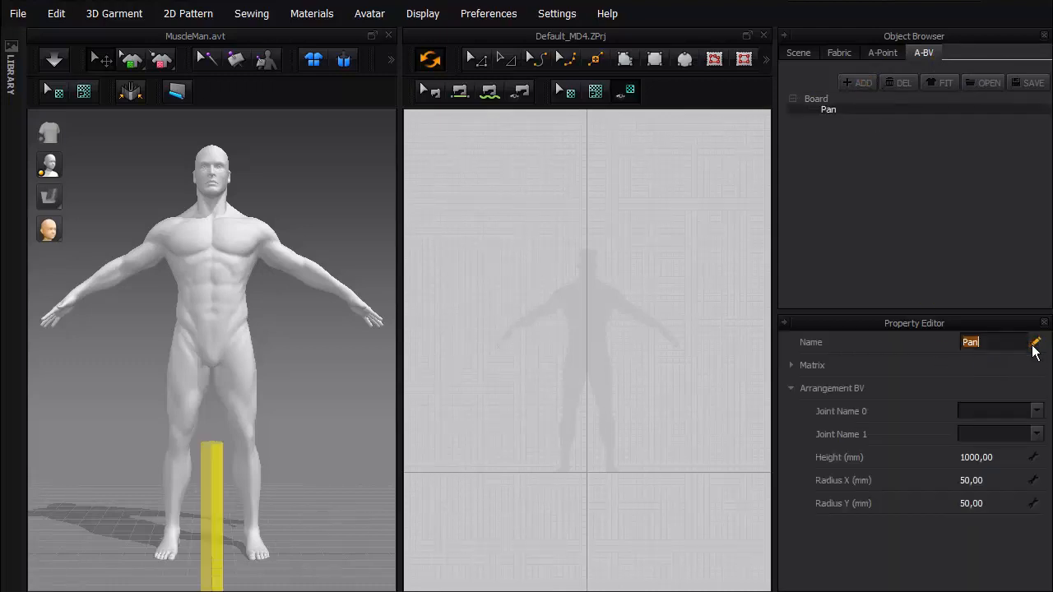
pyautogui.click(882, 52)
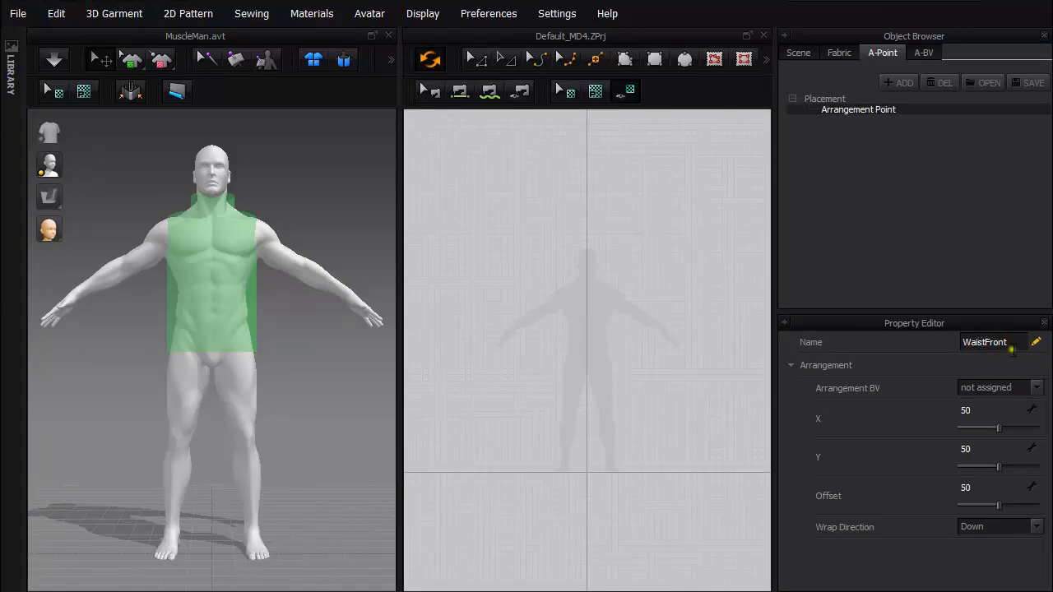